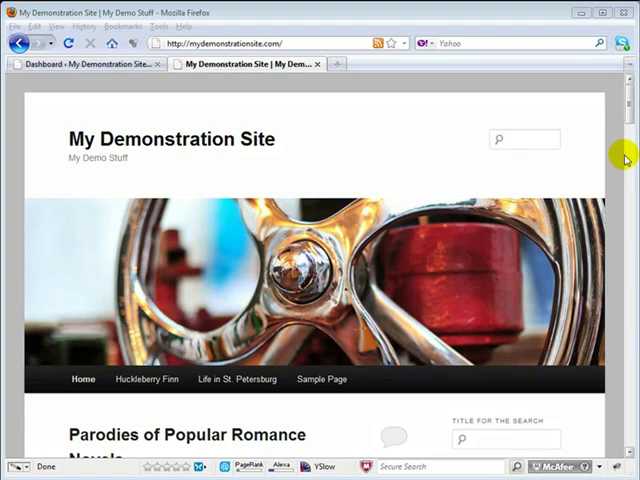
# Scroll the My Demonstration Site homepage down to the footer with its Home, Contact Us and Earnings Disclaimer links
pyautogui.scroll(-3)
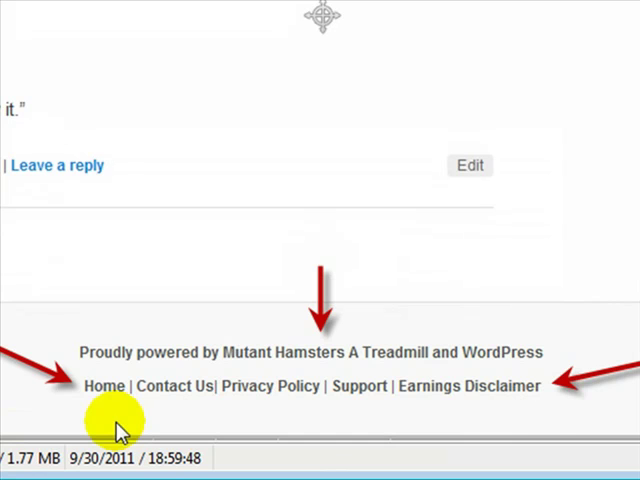
pyautogui.moveTo(555, 417)
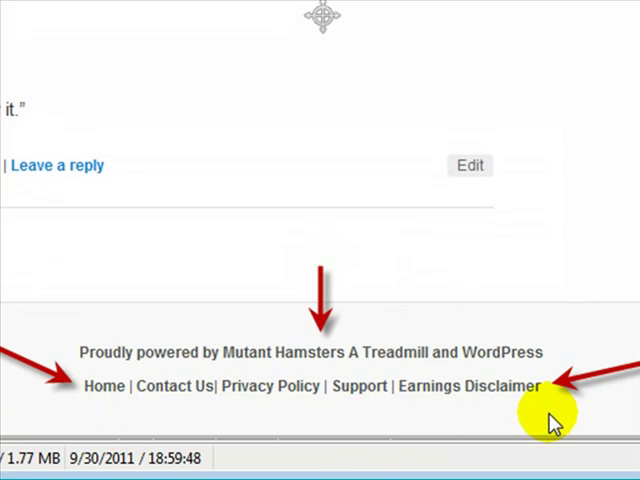
pyautogui.moveTo(480, 433)
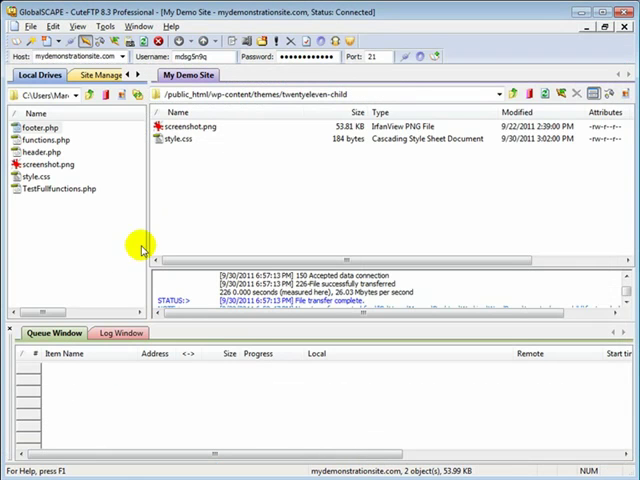
pyautogui.moveTo(231, 175)
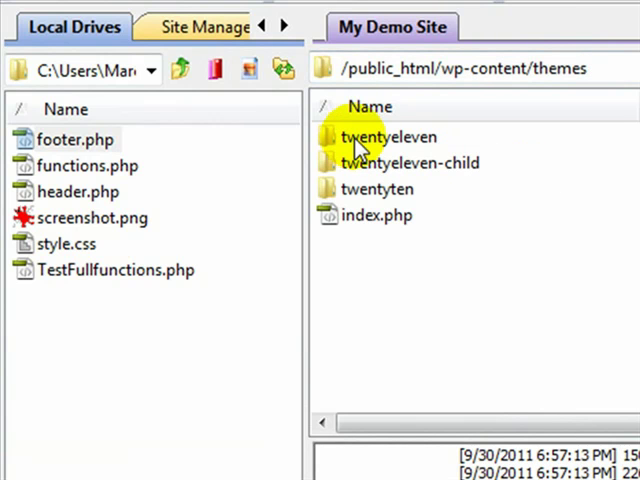
# Open the twentyeleven folder under /public_html/wp-content/themes on the server
pyautogui.doubleClick(388, 136)
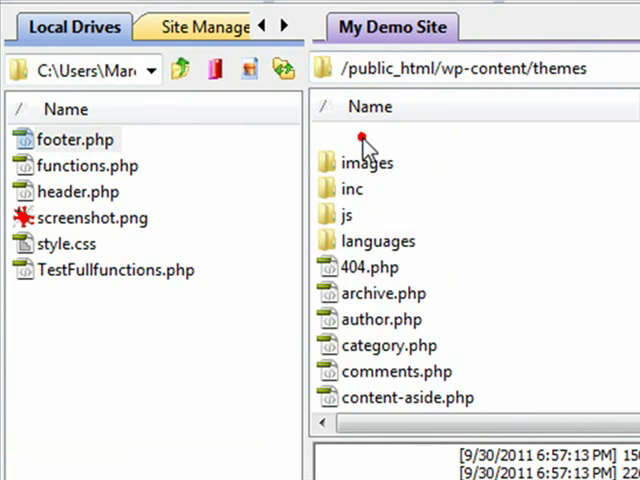
pyautogui.doubleClick(367, 161)
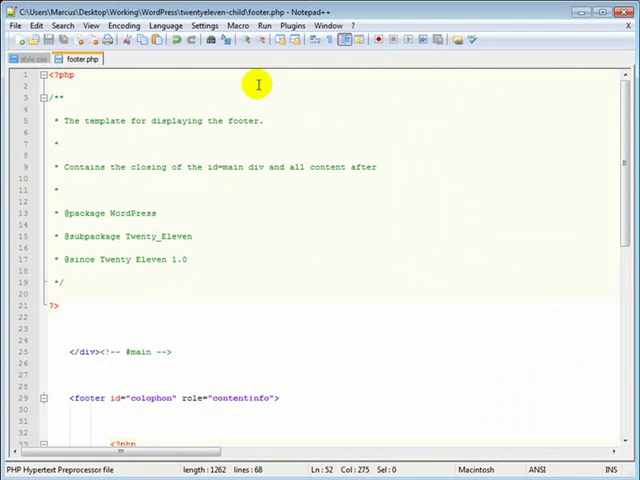
pyautogui.moveTo(156, 219)
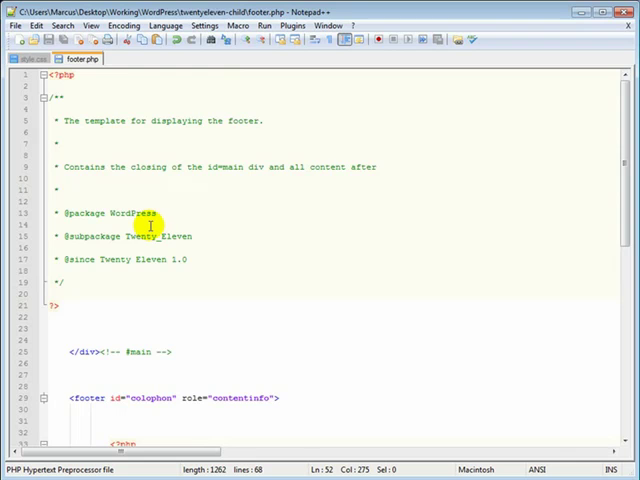
pyautogui.moveTo(147, 236)
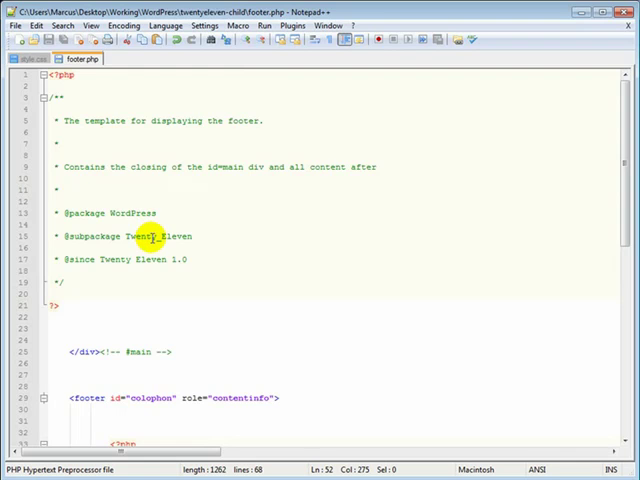
# Open footer.php from the twentyeleven-child folder and scroll to its 'Proudly powered by' code
pyautogui.doubleClick(140, 236)
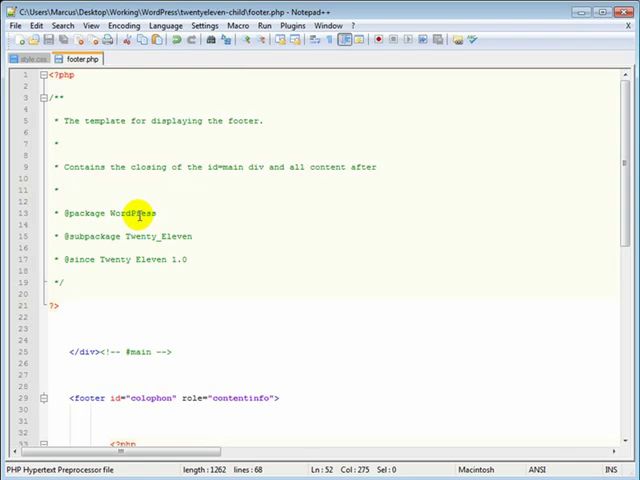
pyautogui.moveTo(625, 160)
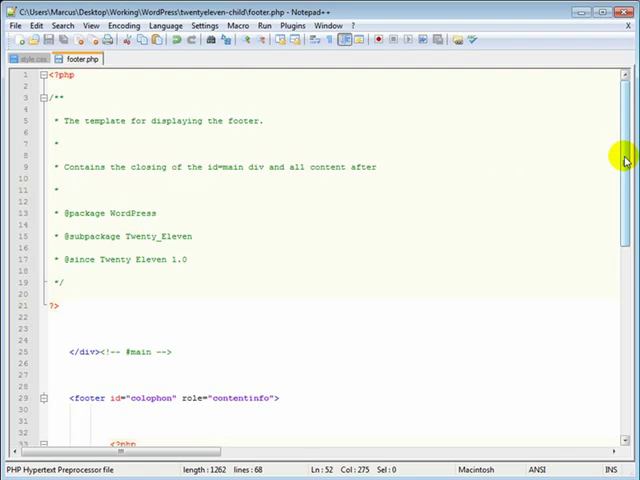
pyautogui.scroll(-3)
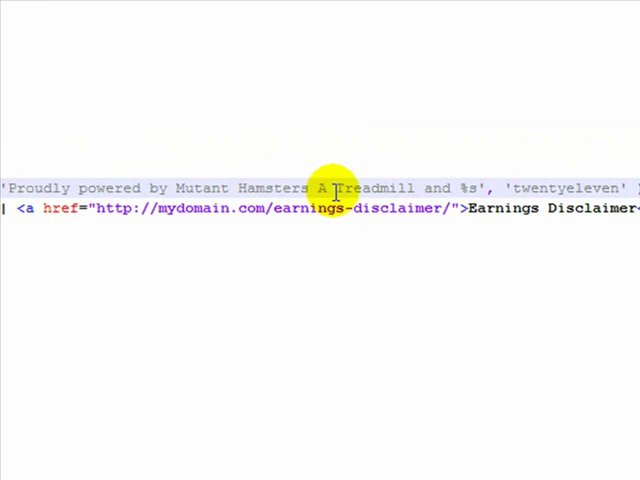
pyautogui.moveTo(452, 188)
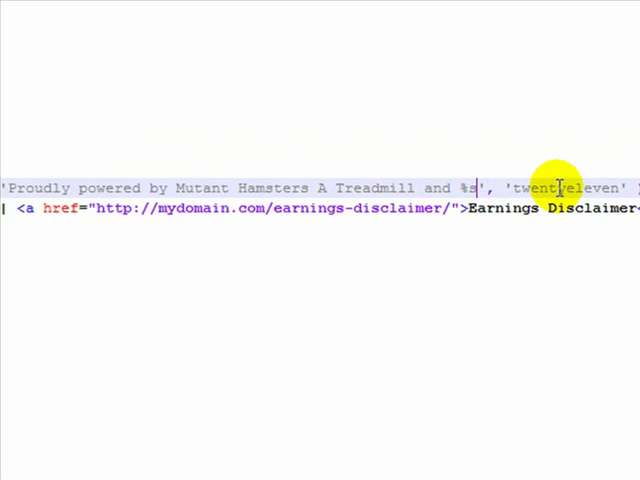
pyautogui.moveTo(400, 188)
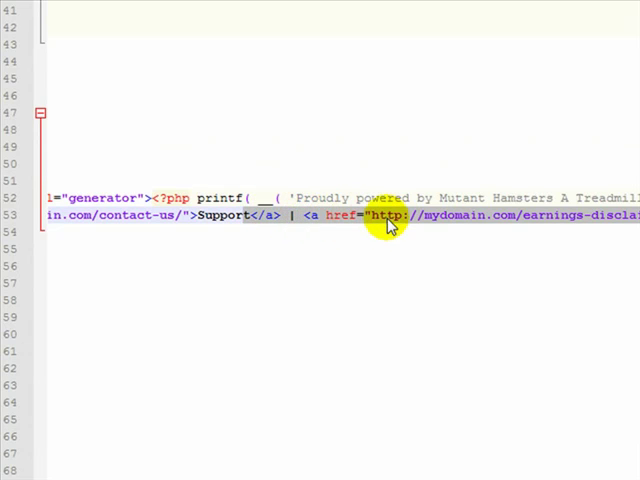
pyautogui.moveTo(550, 225)
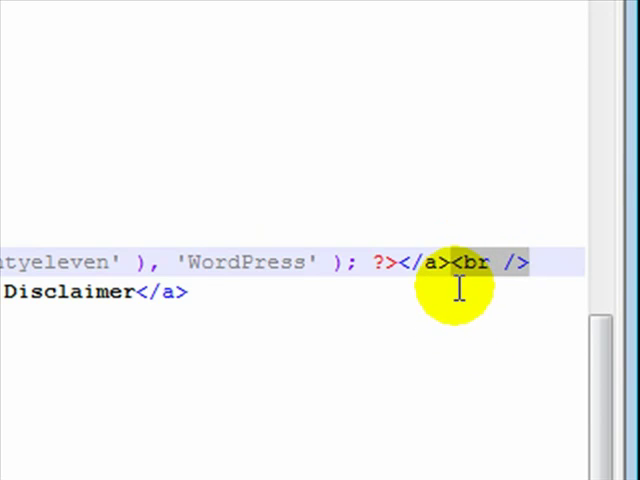
pyautogui.moveTo(470, 300)
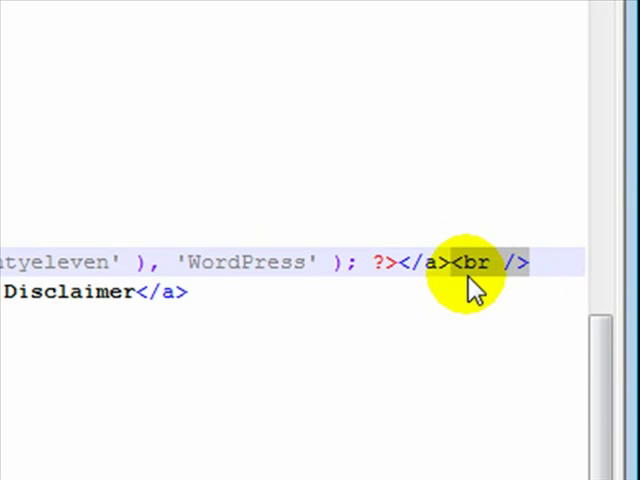